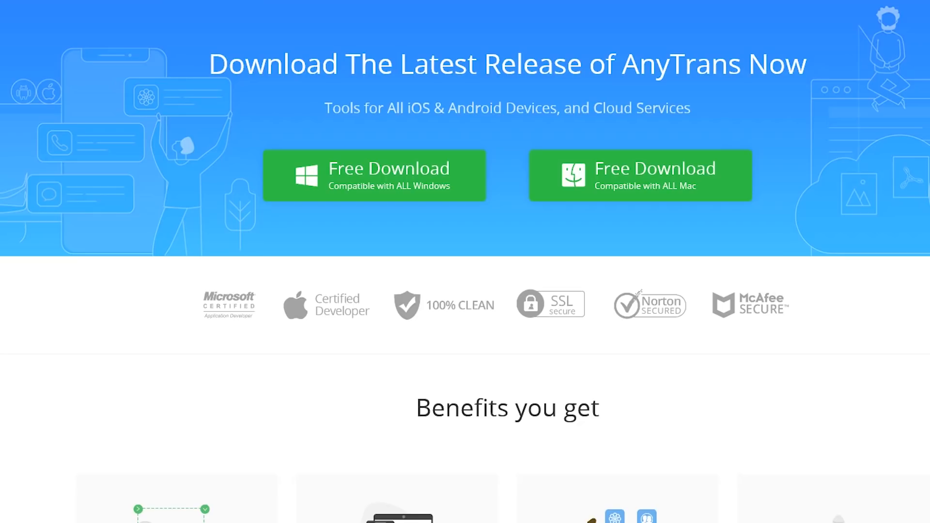
Scroll through the AnyTrans start page and open the managers dropdown.
{"action": "scroll", "scroll_direction": "down", "scroll_amount": 3}
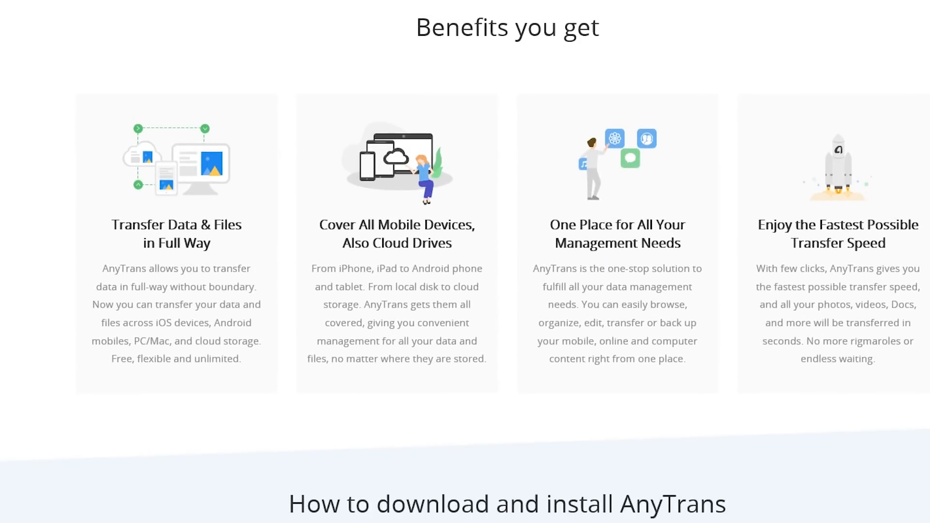
{"action": "scroll", "scroll_direction": "down", "scroll_amount": 3}
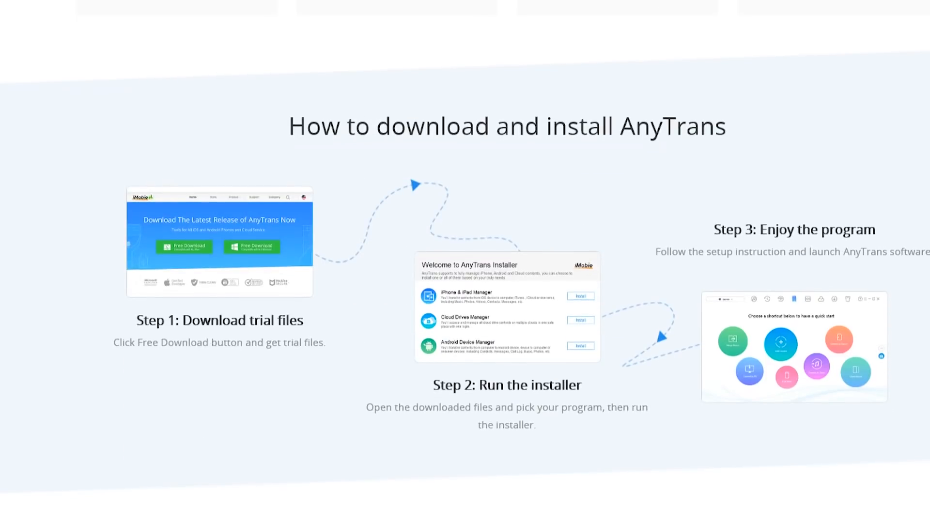
{"action": "scroll", "scroll_direction": "down", "scroll_amount": 3}
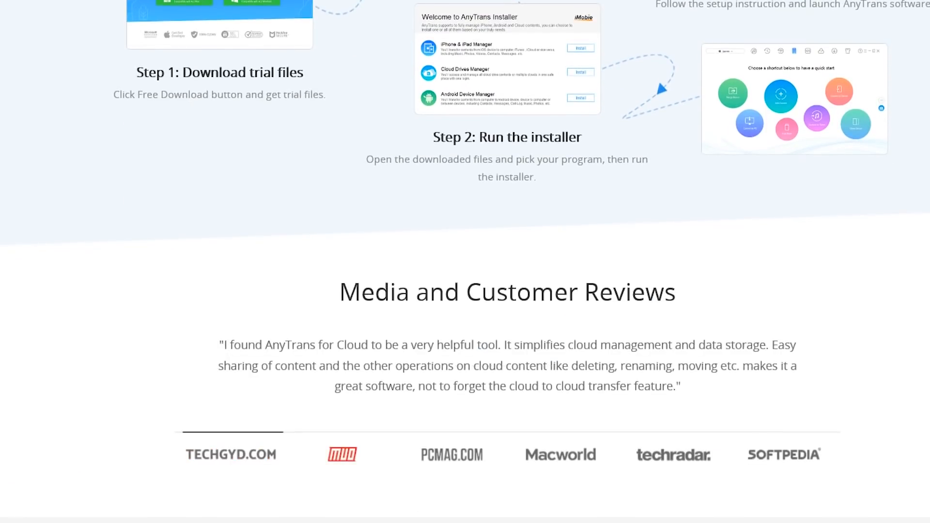
{"action": "scroll", "scroll_direction": "up", "scroll_amount": 3}
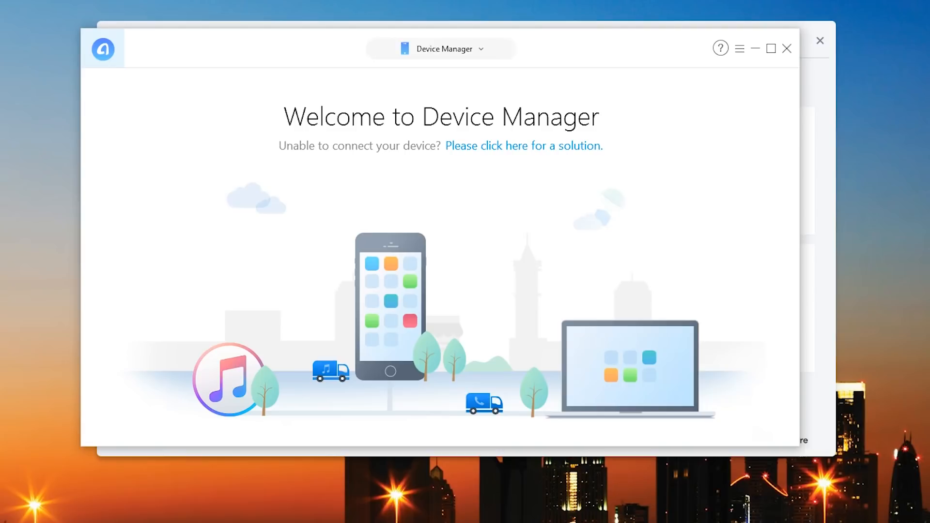
{"action": "left_click", "coordinate": [440, 49]}
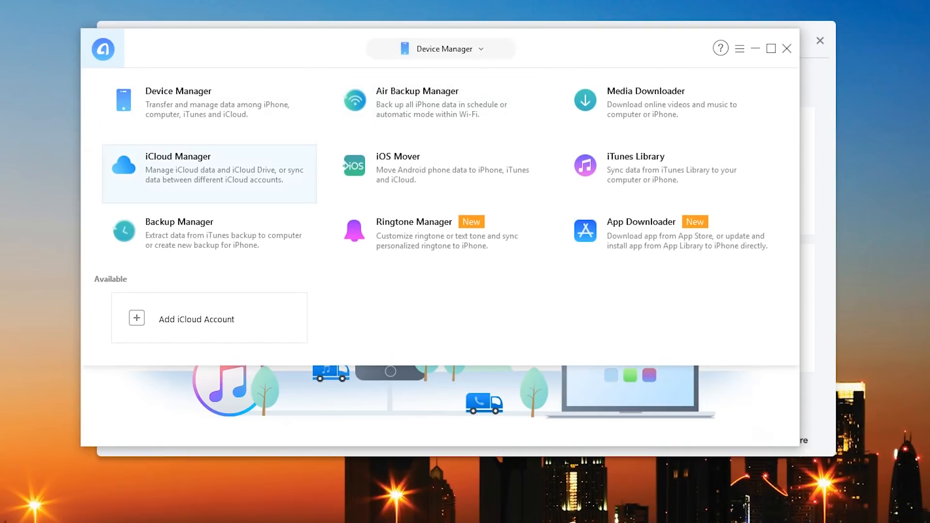
{"action": "mouse_move", "coordinate": [646, 102]}
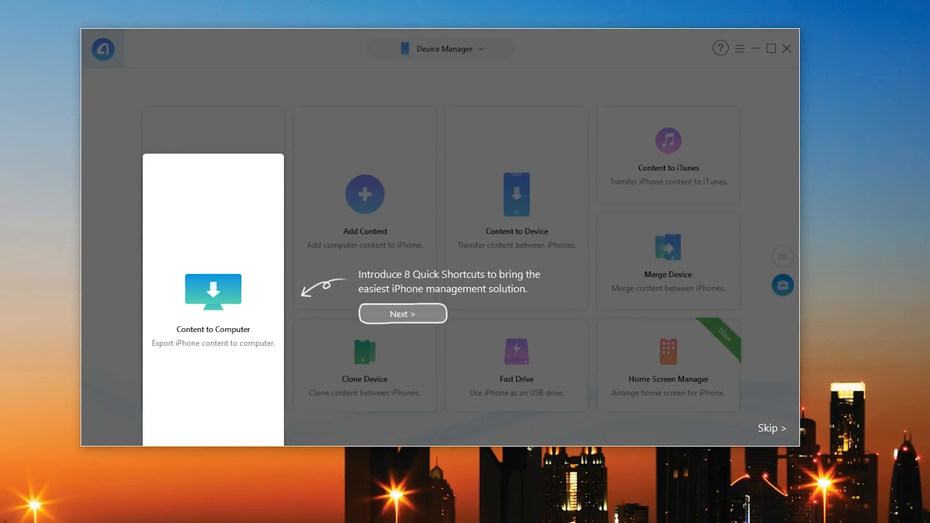
Skip the Quick Shortcuts tour and dismiss the tip about switching views.
{"action": "left_click", "coordinate": [402, 314]}
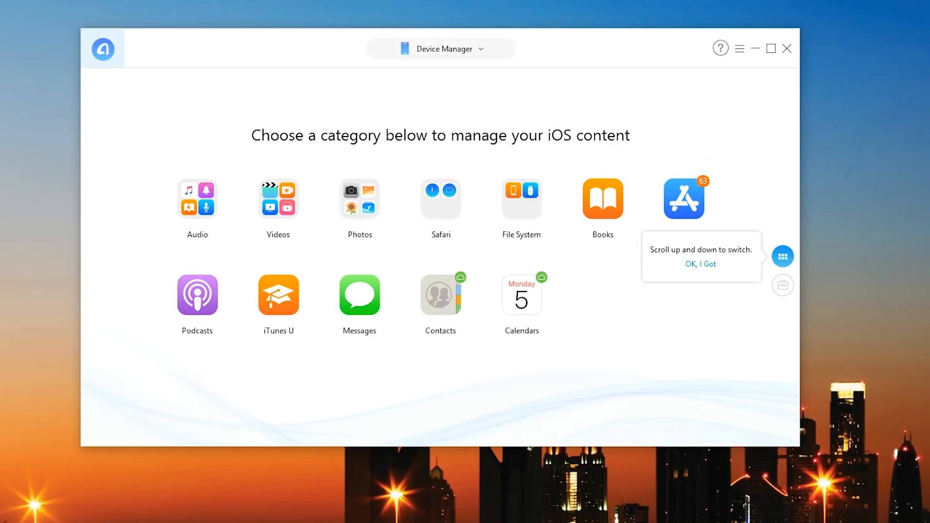
{"action": "left_click", "coordinate": [783, 285]}
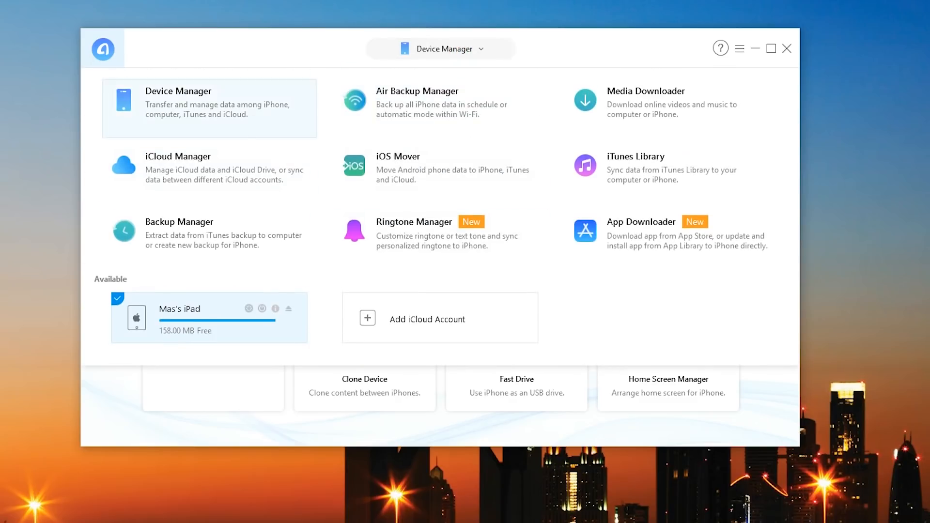
Switch to Air Backup Manager, then on to Media Downloader.
{"action": "left_click", "coordinate": [417, 91]}
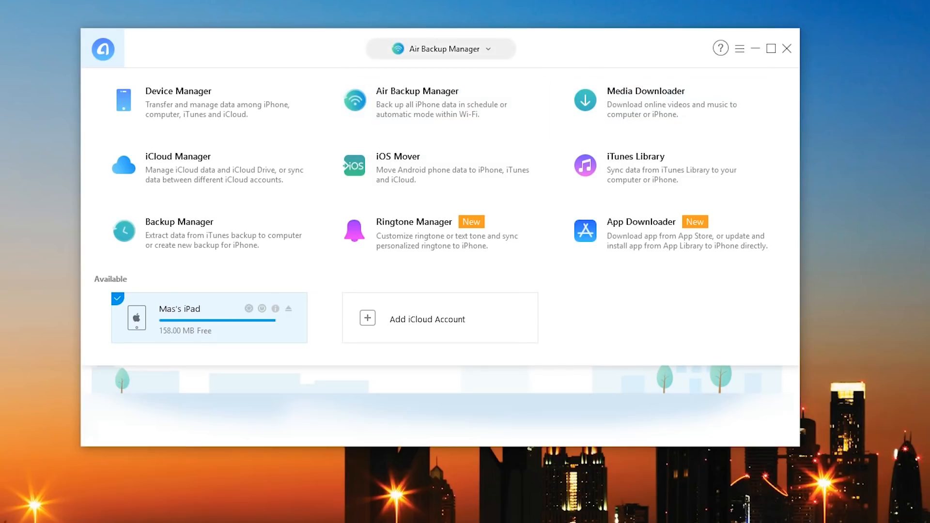
{"action": "left_click", "coordinate": [417, 100]}
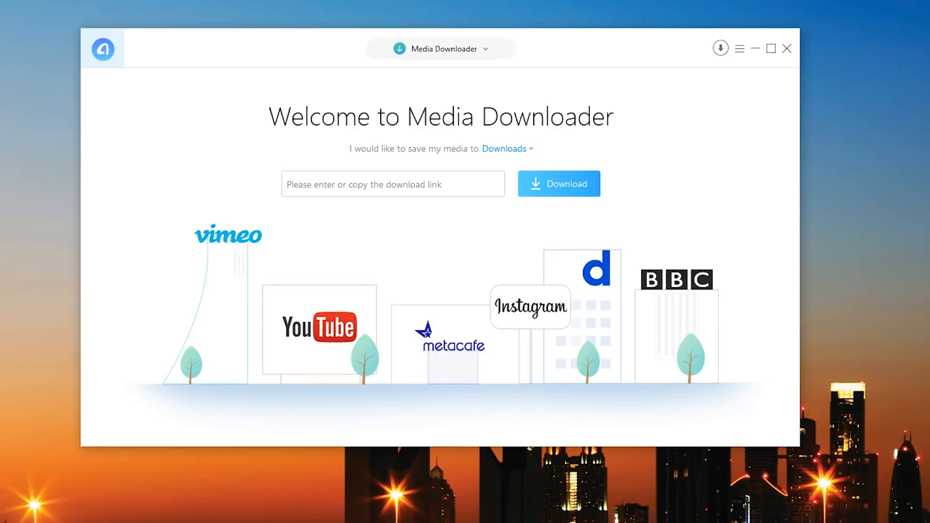
Open the Media Downloader title dropdown to list every AnyTrans manager.
{"action": "left_click", "coordinate": [393, 183]}
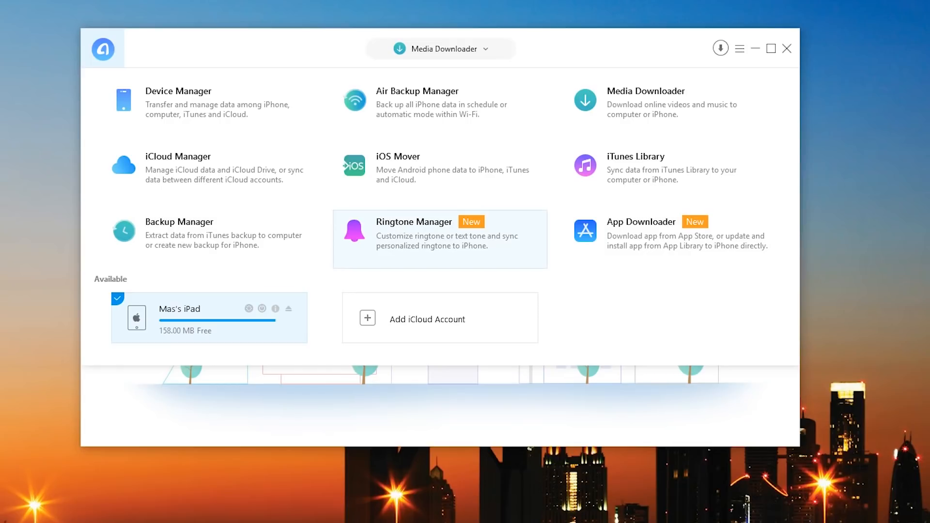
In Ringtone Manager's library, create Ringtone1 from 'Dua Lipa - New Rules (Official Instrumental)'.
{"action": "left_click", "coordinate": [413, 232]}
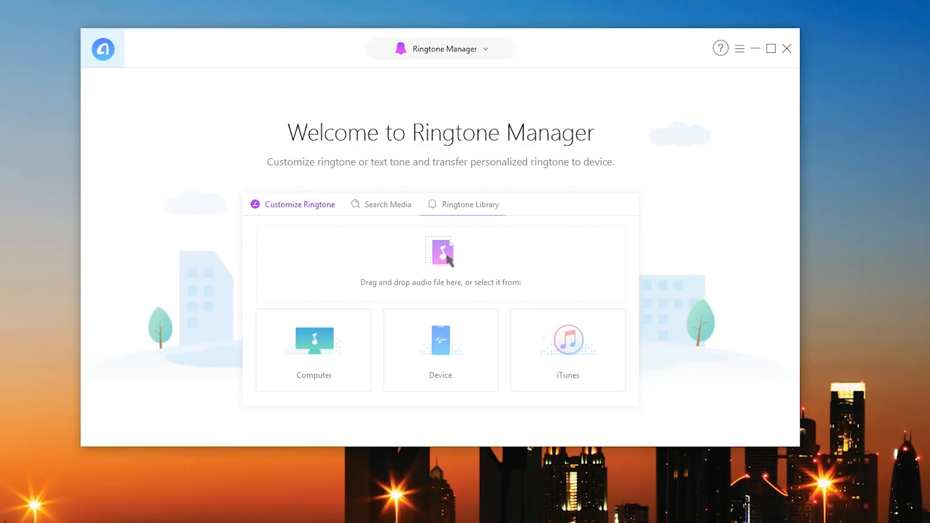
{"action": "left_click", "coordinate": [470, 204]}
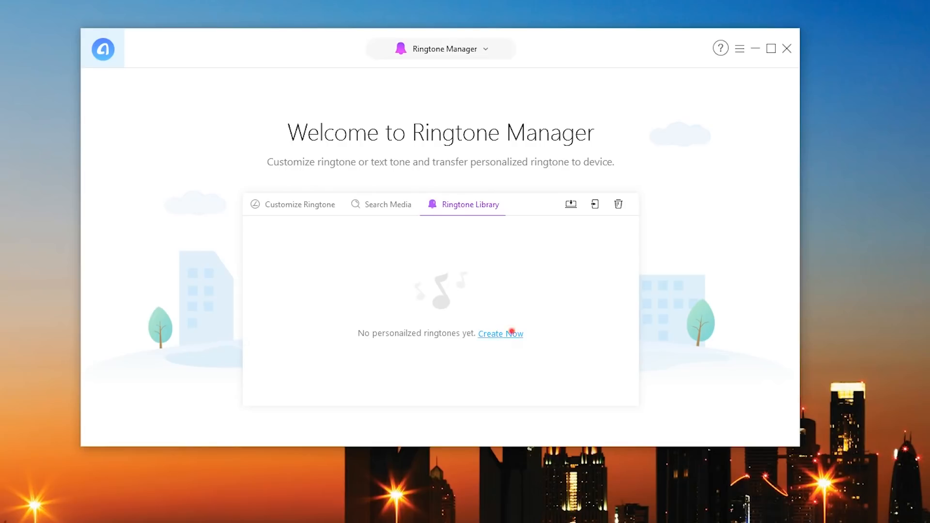
{"action": "left_click", "coordinate": [501, 334]}
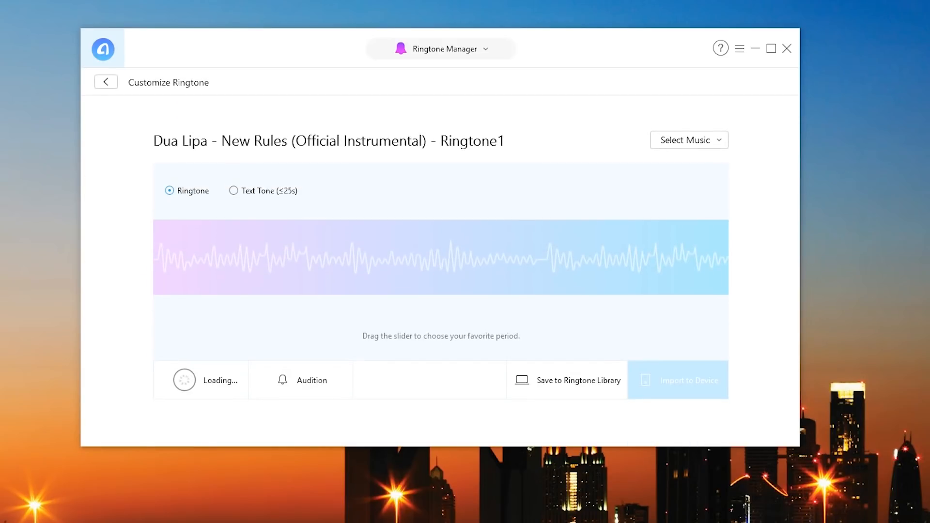
Trim the instrumental to a 25-second range and import it to the iPad.
{"action": "left_click", "coordinate": [233, 191]}
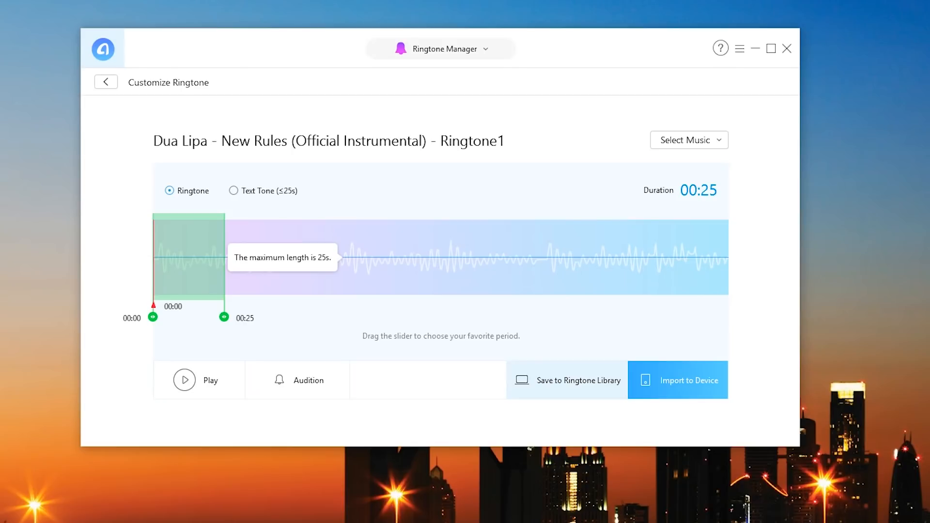
{"action": "left_click", "coordinate": [688, 140]}
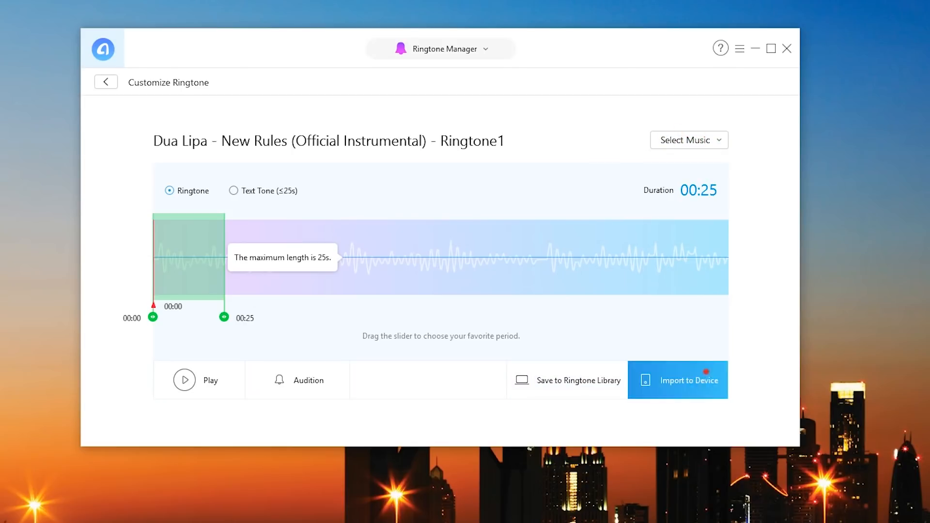
{"action": "left_click", "coordinate": [677, 380]}
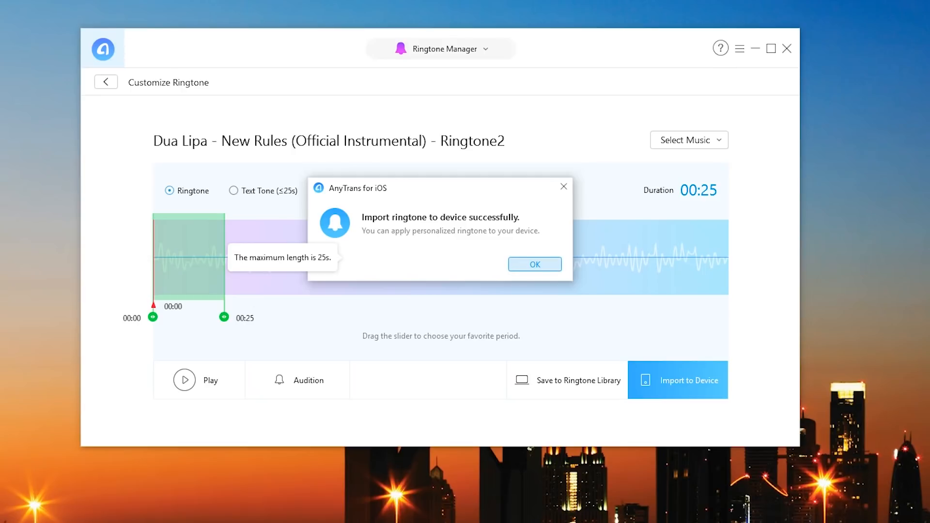
{"action": "left_click", "coordinate": [534, 264]}
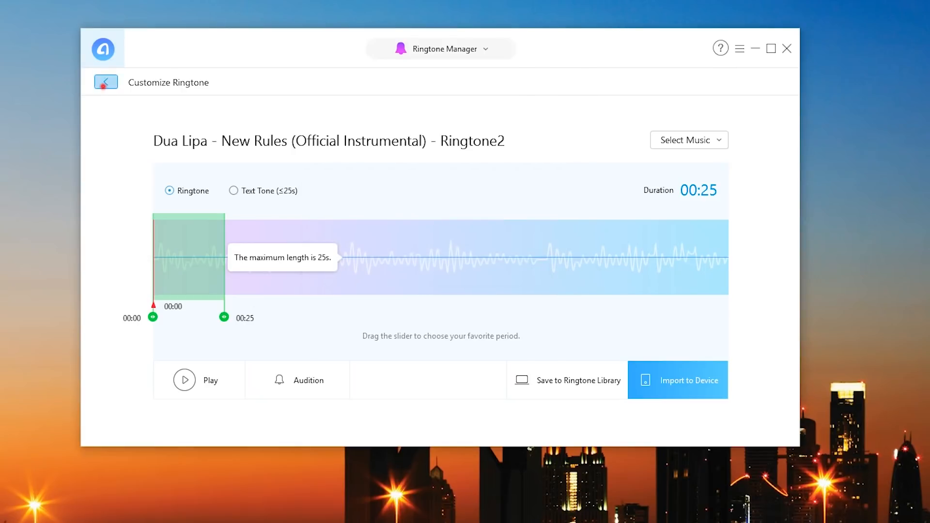
Return from the ringtone editor to the Ringtone Library.
{"action": "left_click", "coordinate": [470, 204]}
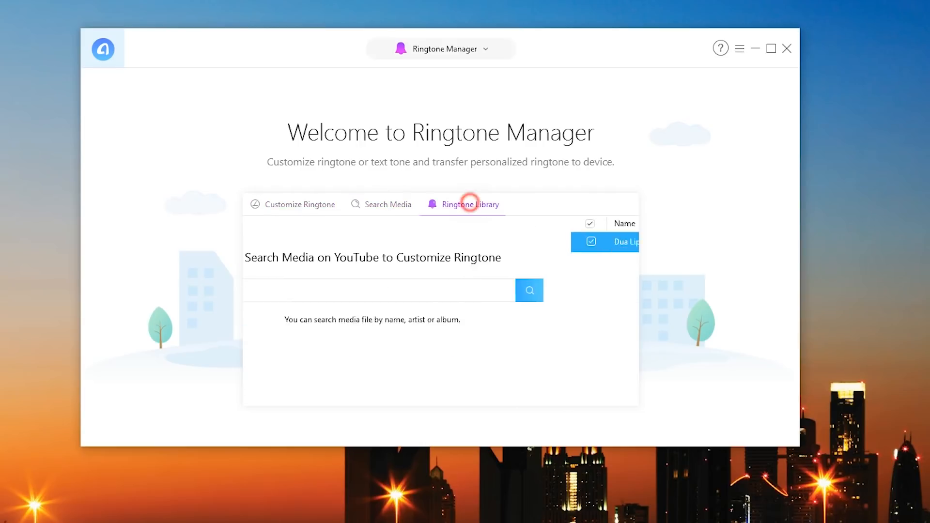
{"action": "left_click", "coordinate": [470, 204]}
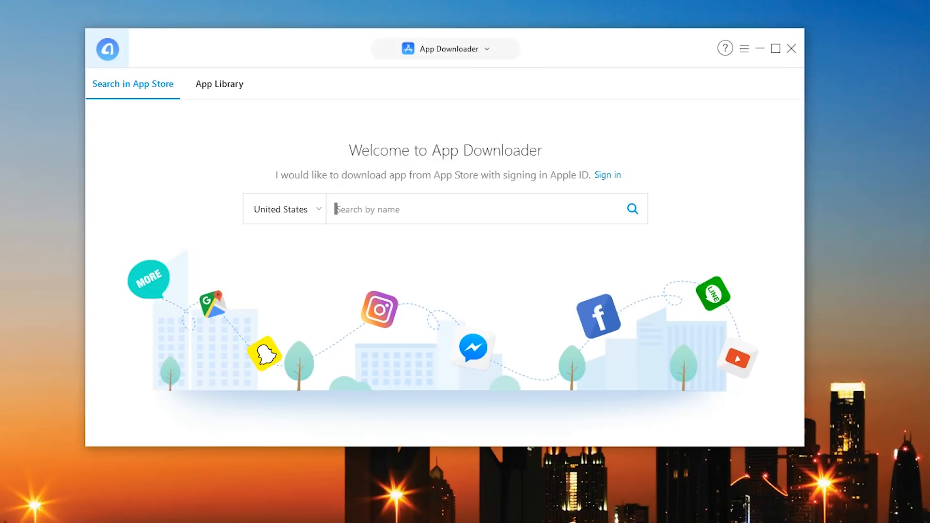
Search the App Store for 'snap'.
{"action": "type", "text": "snapchat"}
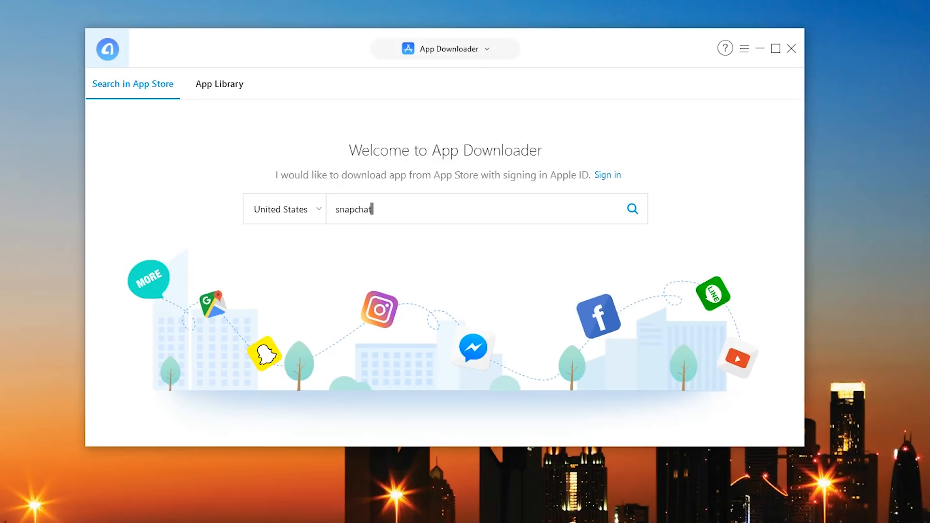
{"action": "left_click", "coordinate": [632, 209]}
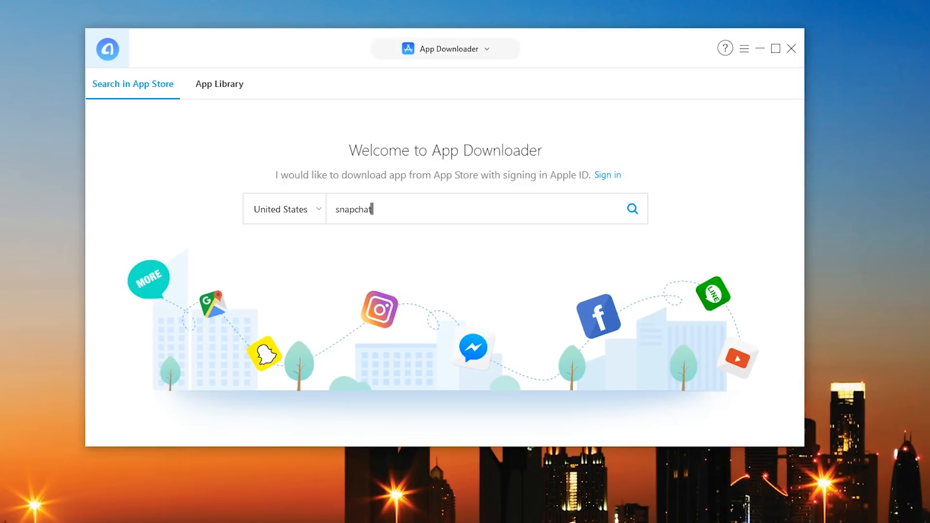
{"action": "left_click", "coordinate": [632, 209]}
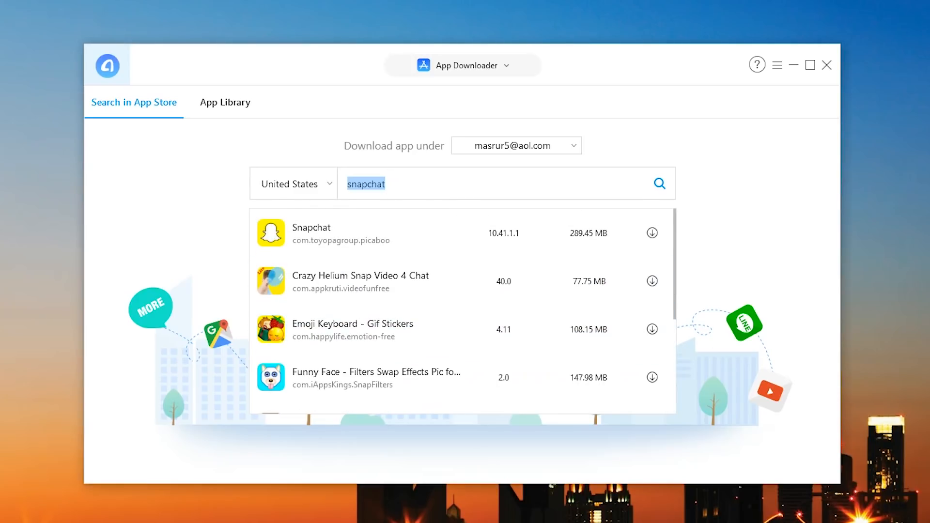
Search 'facebook', dismiss the not-purchased warning, and download Messenger to the App Library.
{"action": "type", "text": "facebook"}
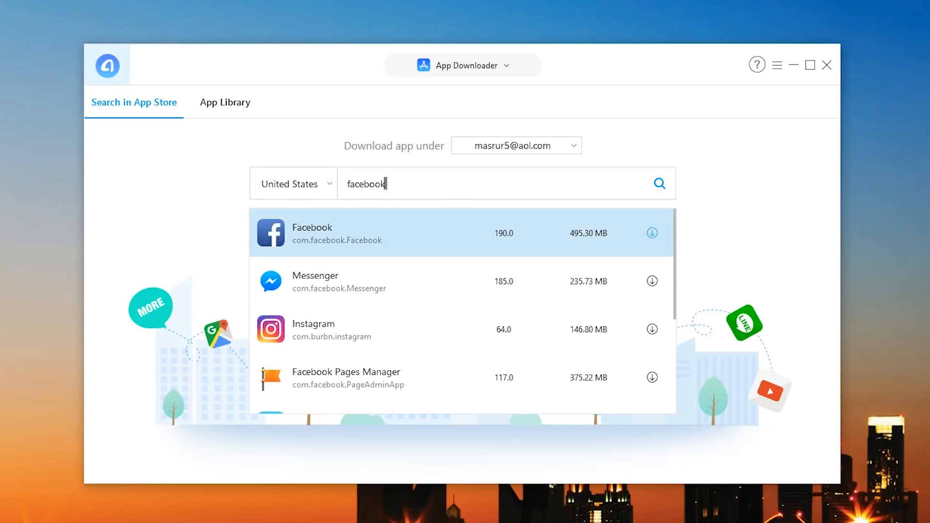
{"action": "left_click", "coordinate": [653, 232]}
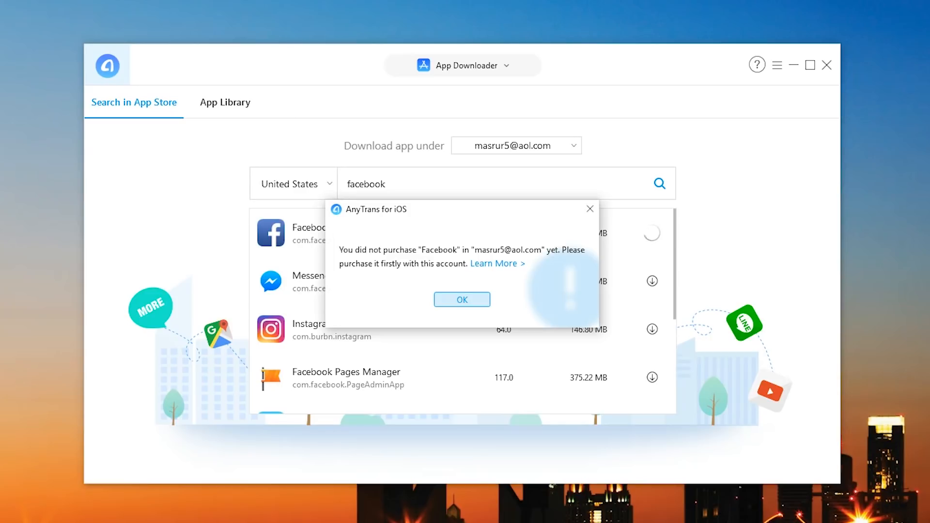
{"action": "left_click", "coordinate": [462, 299]}
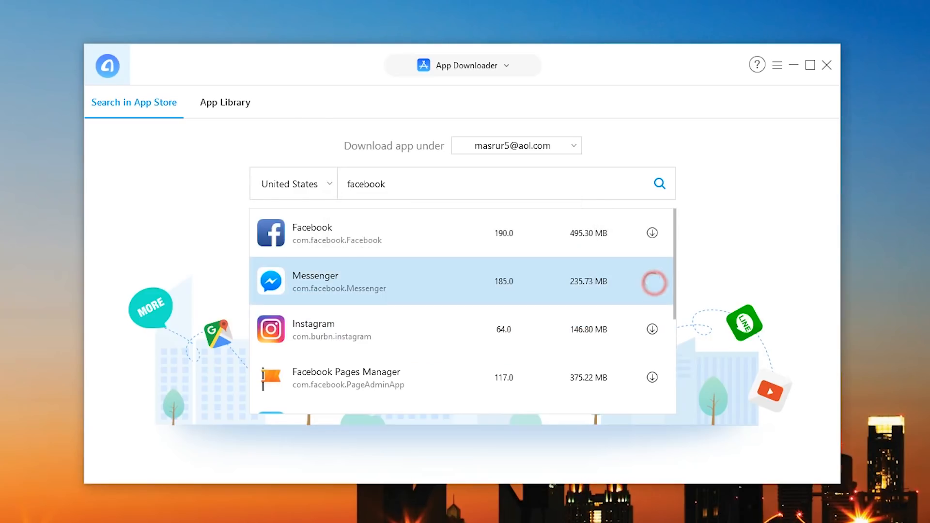
{"action": "left_click", "coordinate": [652, 281]}
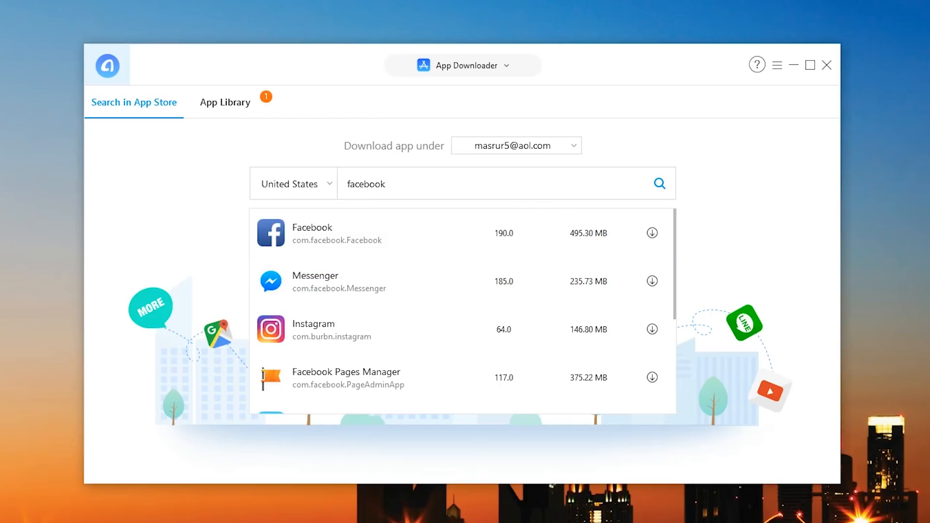
{"action": "left_click", "coordinate": [653, 281]}
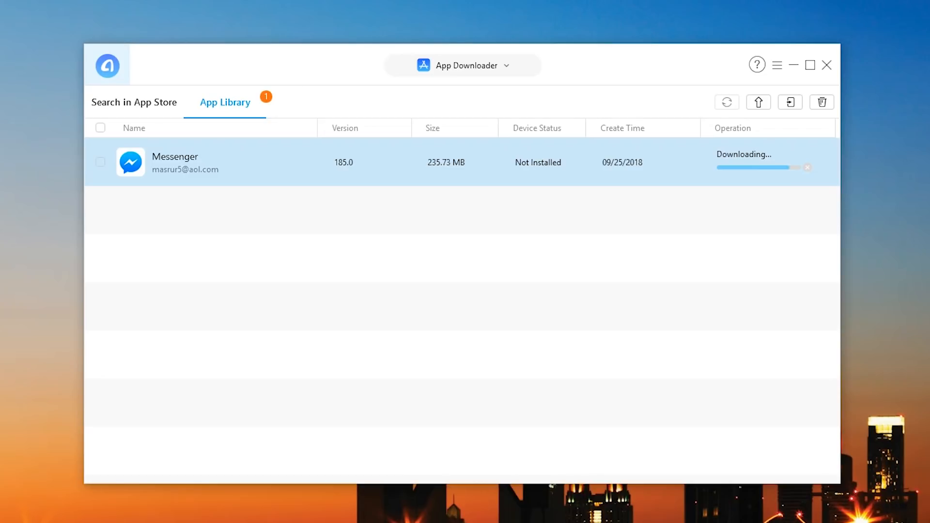
Tick Messenger in App Library, attempt installing it on the iPad, then list the tools.
{"action": "left_click", "coordinate": [100, 162]}
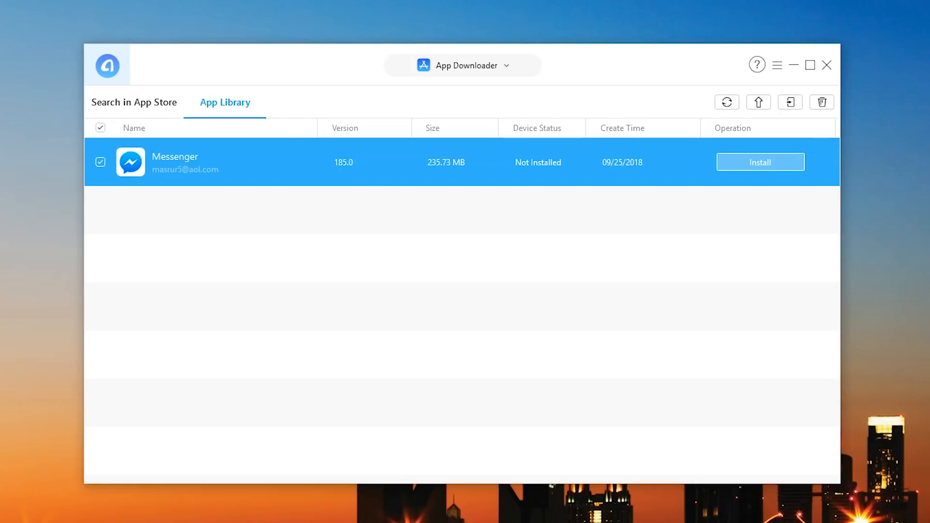
{"action": "left_click", "coordinate": [760, 162]}
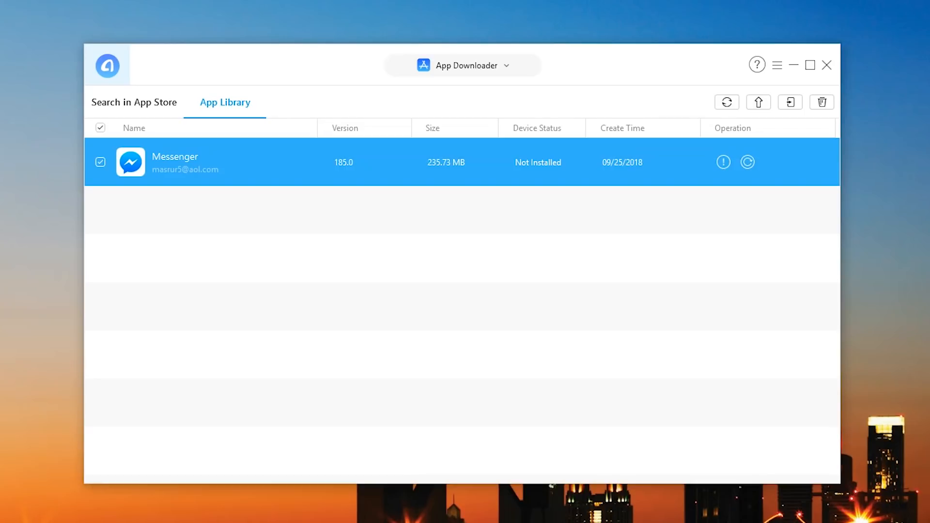
{"action": "left_click", "coordinate": [507, 65]}
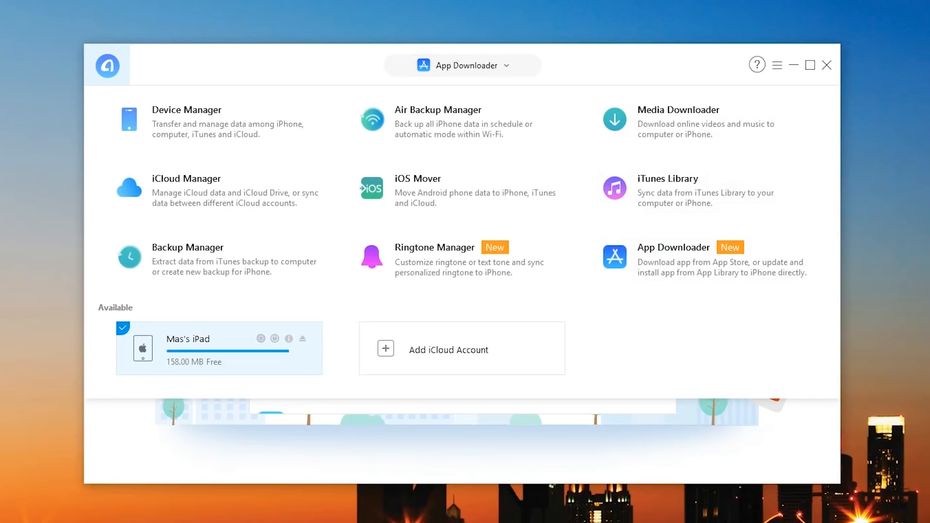
Open Device Manager's Home Screen Manager tile and its home screen arranging options.
{"action": "left_click", "coordinate": [186, 110]}
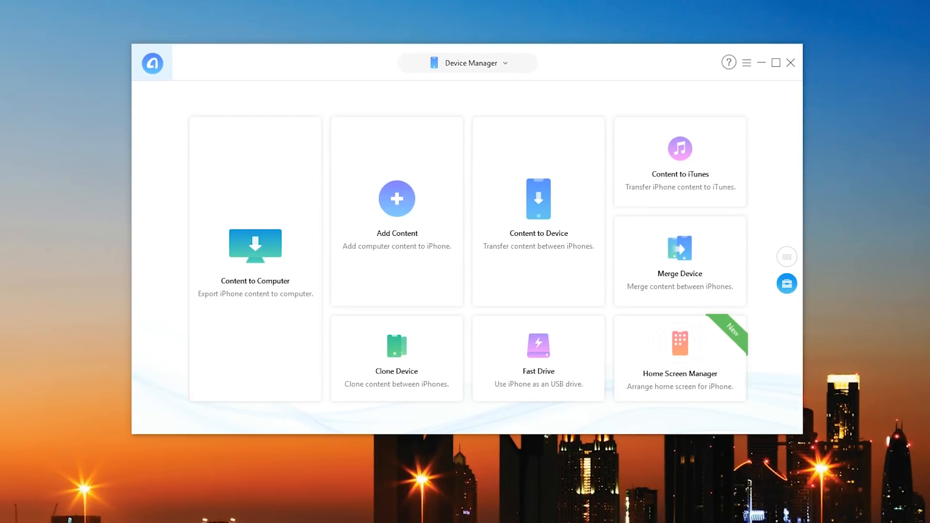
{"action": "left_click", "coordinate": [679, 358]}
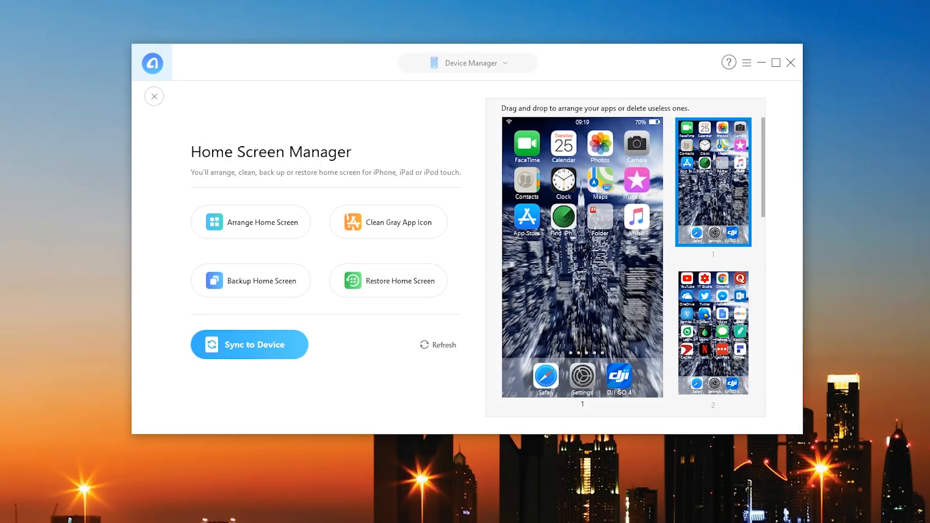
{"action": "left_click", "coordinate": [259, 222]}
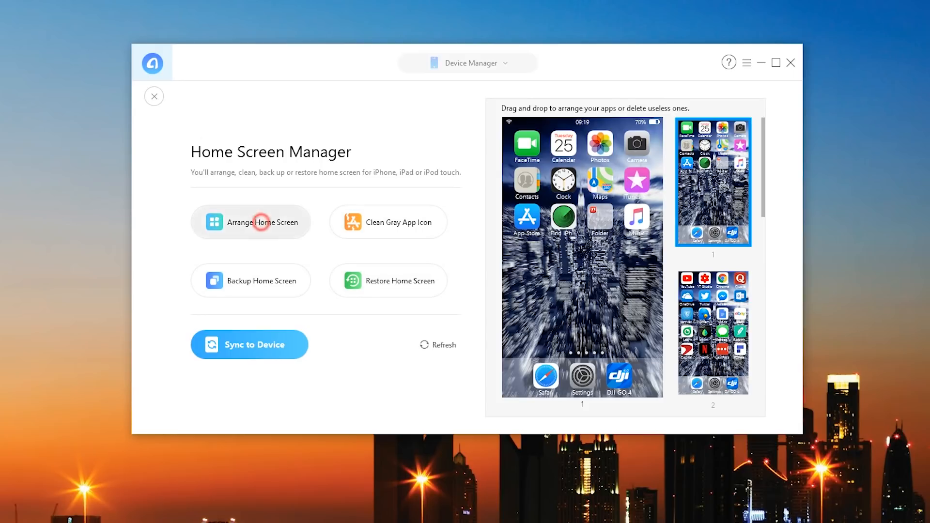
Open Arrange Home Screen and compare colour-based folder and page grouping options.
{"action": "left_click", "coordinate": [251, 221]}
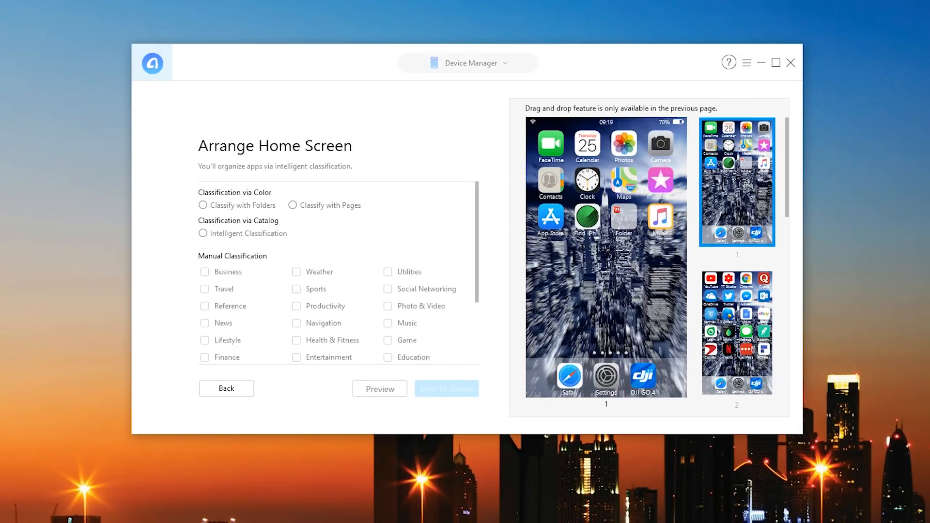
{"action": "left_click", "coordinate": [203, 205]}
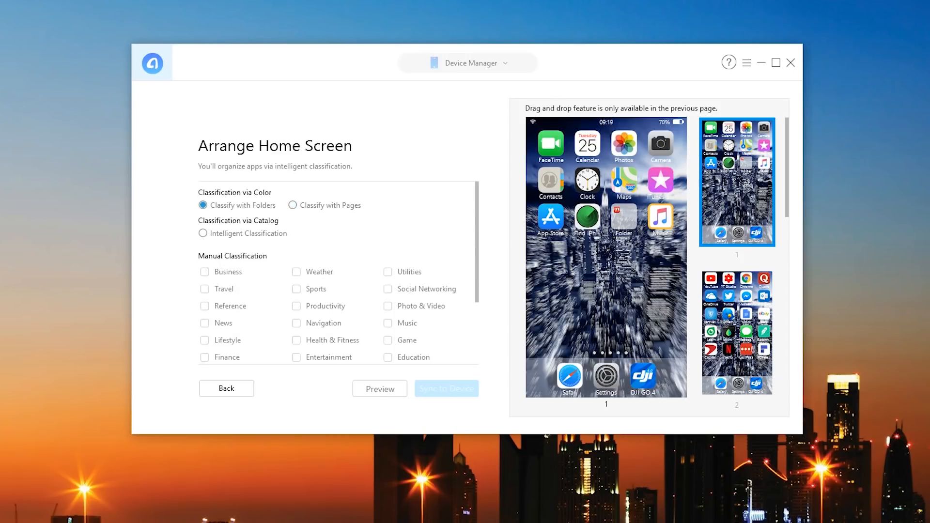
{"action": "left_click", "coordinate": [292, 205]}
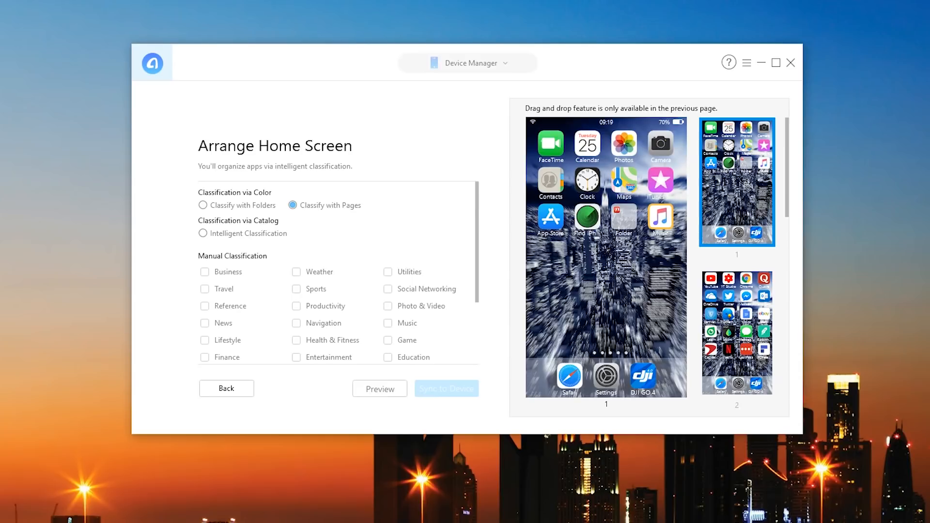
{"action": "left_click", "coordinate": [203, 233]}
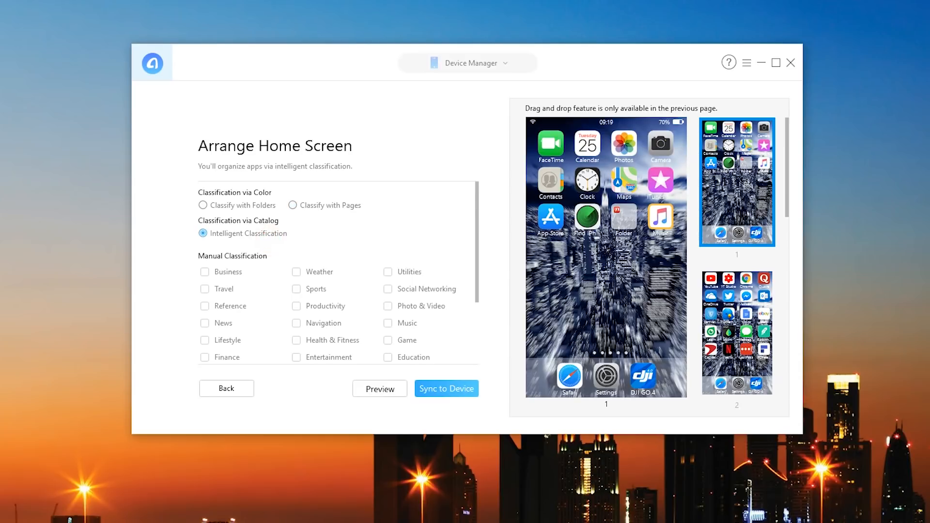
{"action": "left_click", "coordinate": [203, 205]}
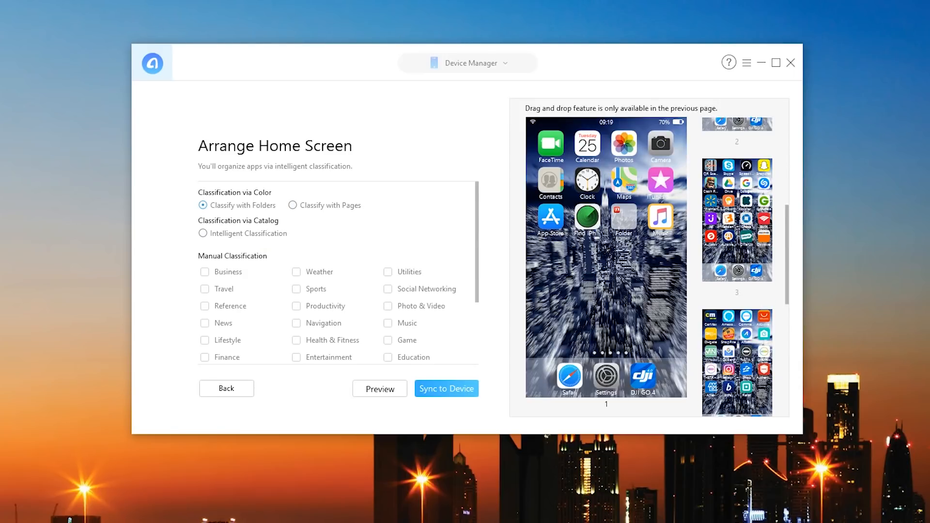
Settle on Intelligent Classification to sort the iPad's apps by catalog and apply it.
{"action": "left_click", "coordinate": [204, 233]}
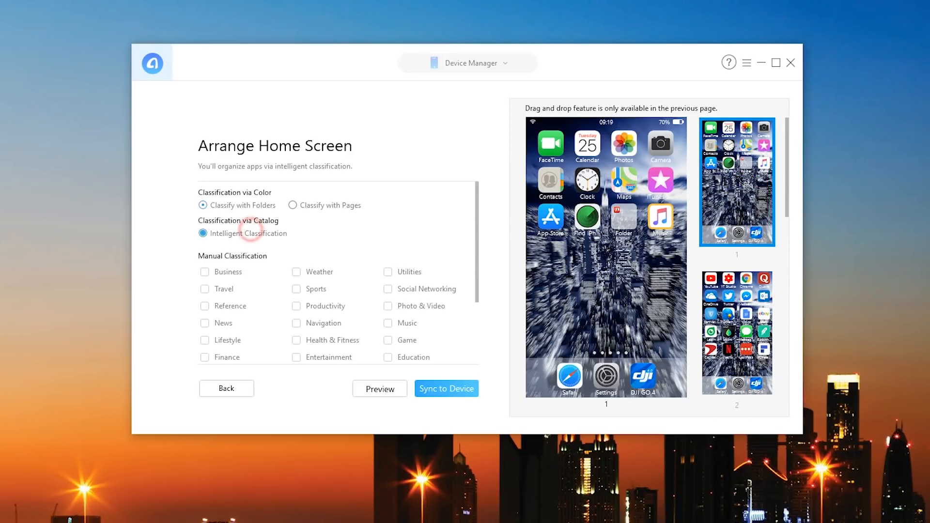
{"action": "left_click", "coordinate": [204, 271]}
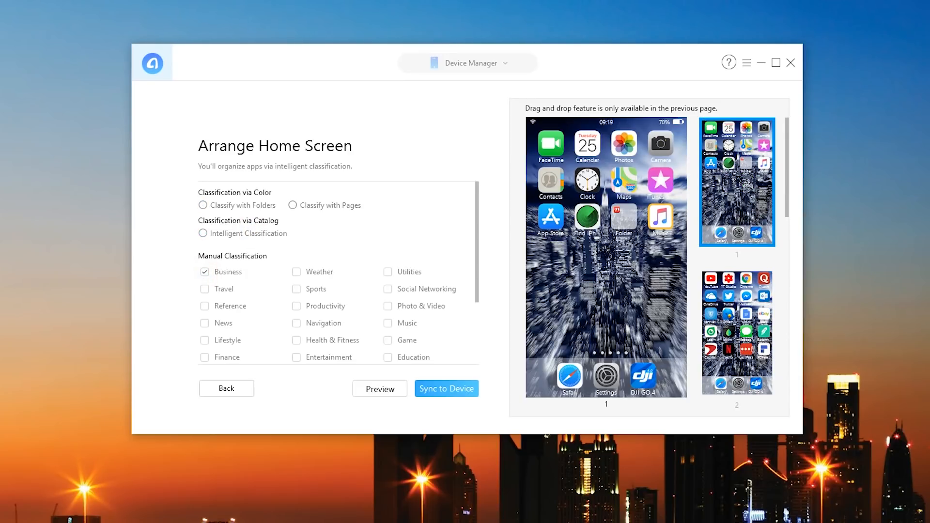
{"action": "scroll", "scroll_direction": "down", "scroll_amount": 3}
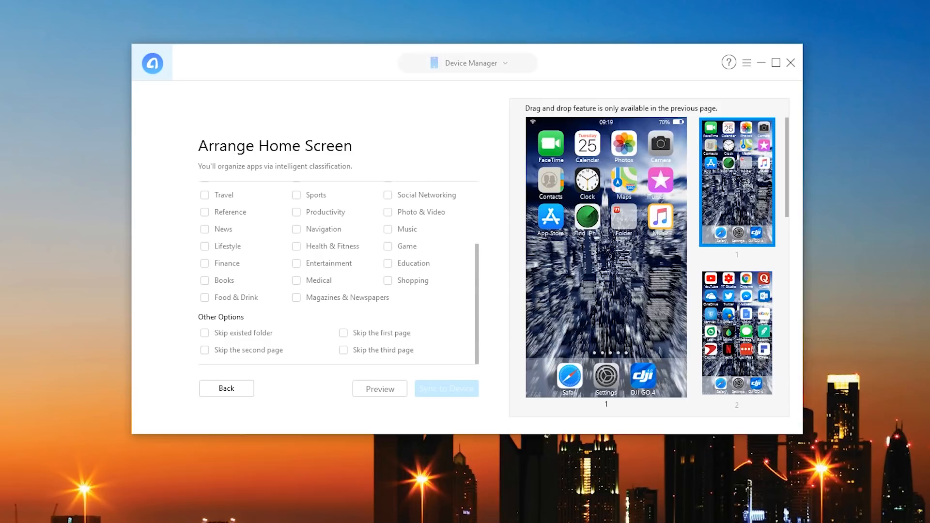
{"action": "left_click", "coordinate": [291, 204]}
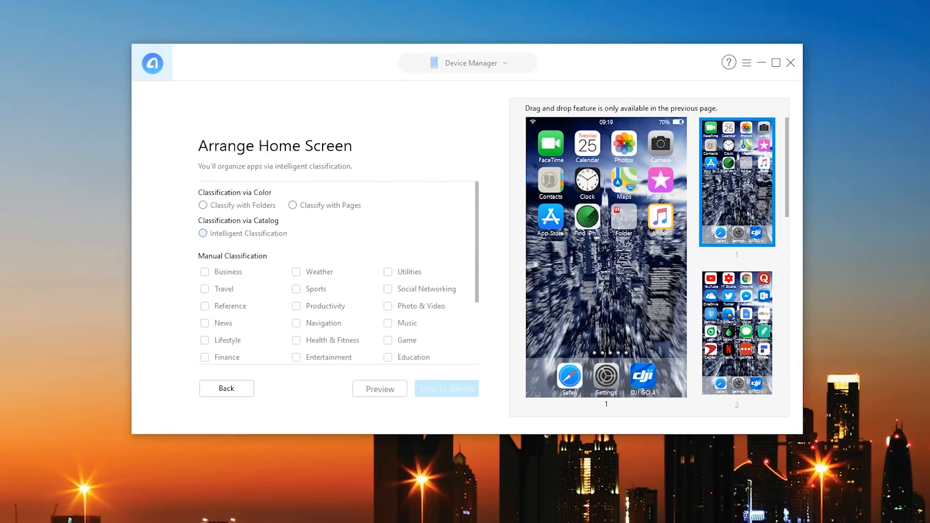
{"action": "left_click", "coordinate": [203, 233]}
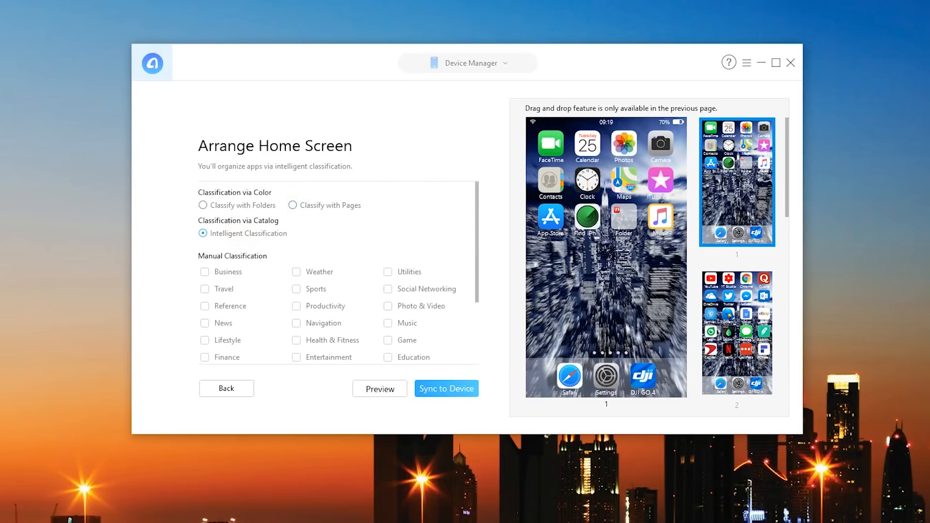
{"action": "left_click", "coordinate": [446, 389]}
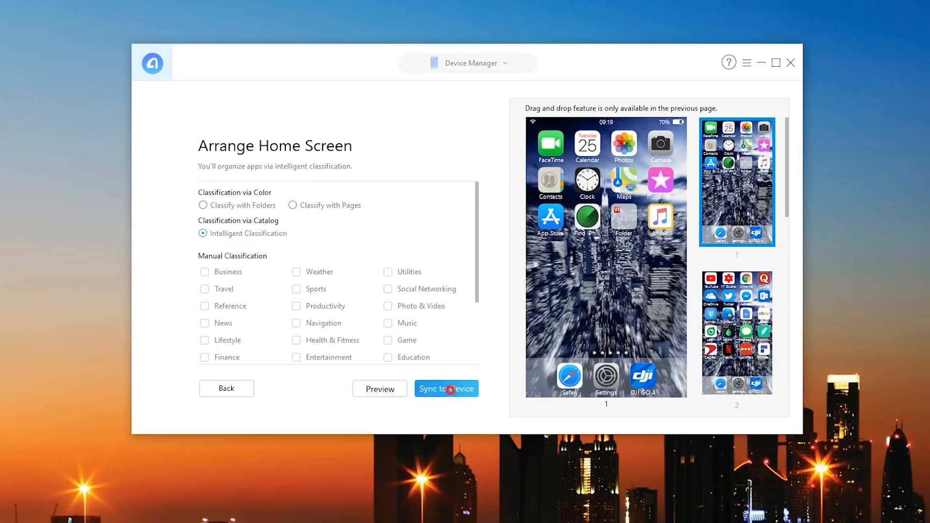
Sync the category-folder arrangement to the iPad and review the second page preview.
{"action": "left_click", "coordinate": [445, 388]}
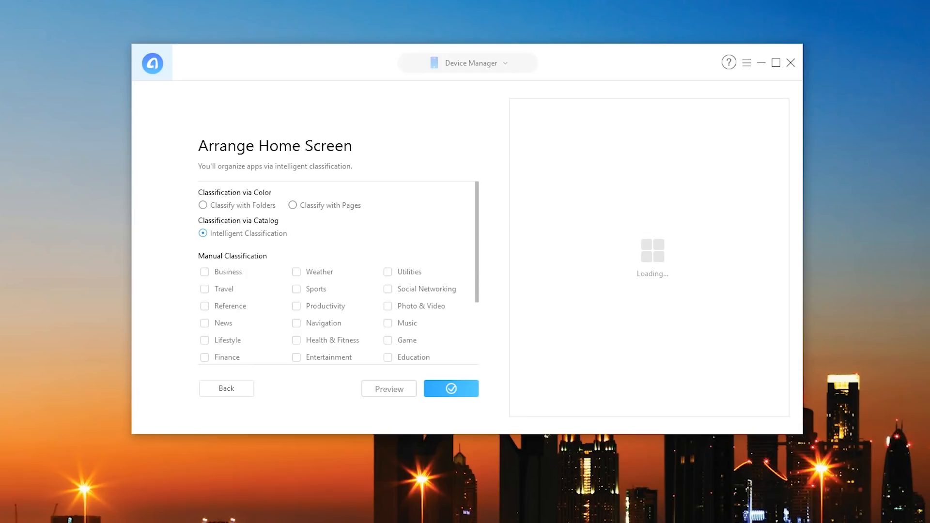
{"action": "left_click", "coordinate": [388, 388]}
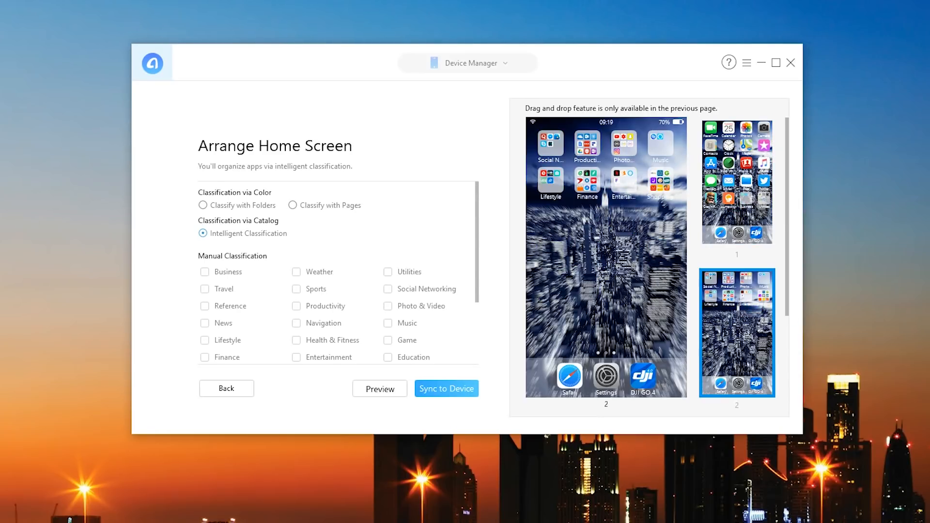
{"action": "scroll", "scroll_direction": "down", "scroll_amount": 3}
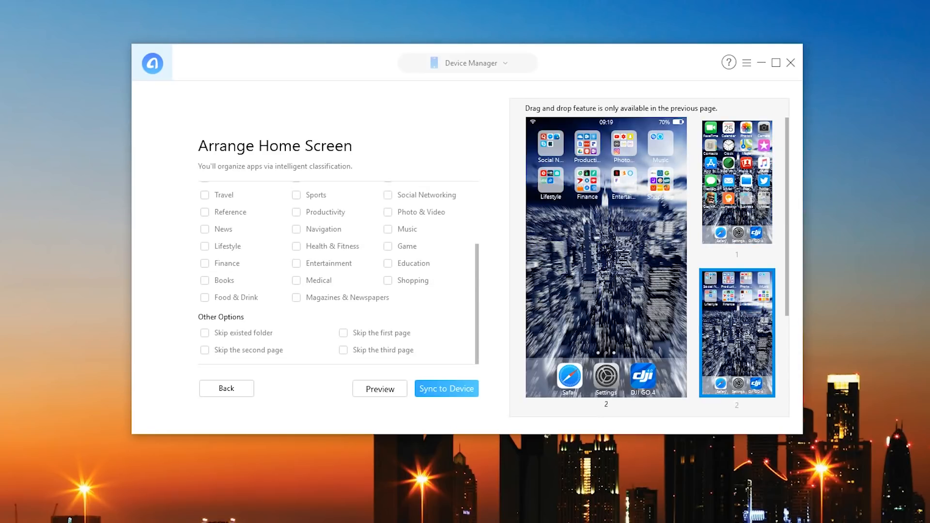